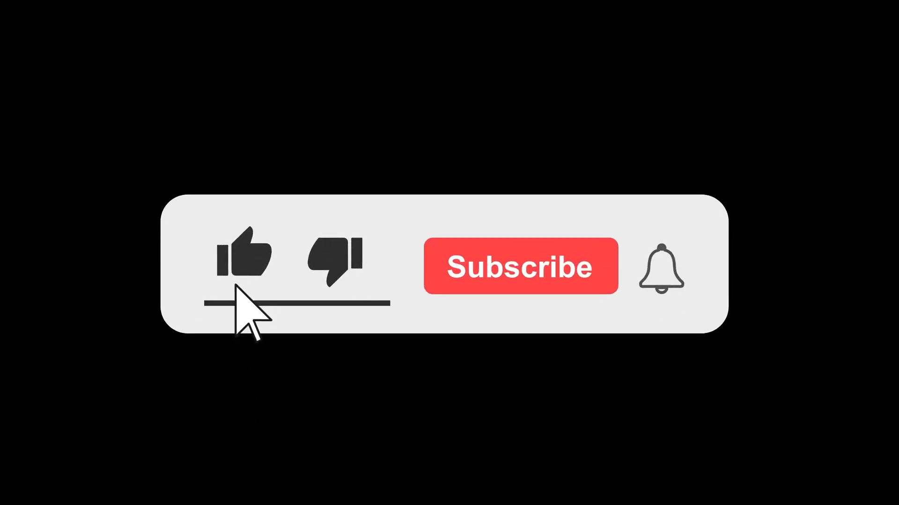
- Like the video and subscribe to the channel so the button reads Subscribed
left_click(520, 265)
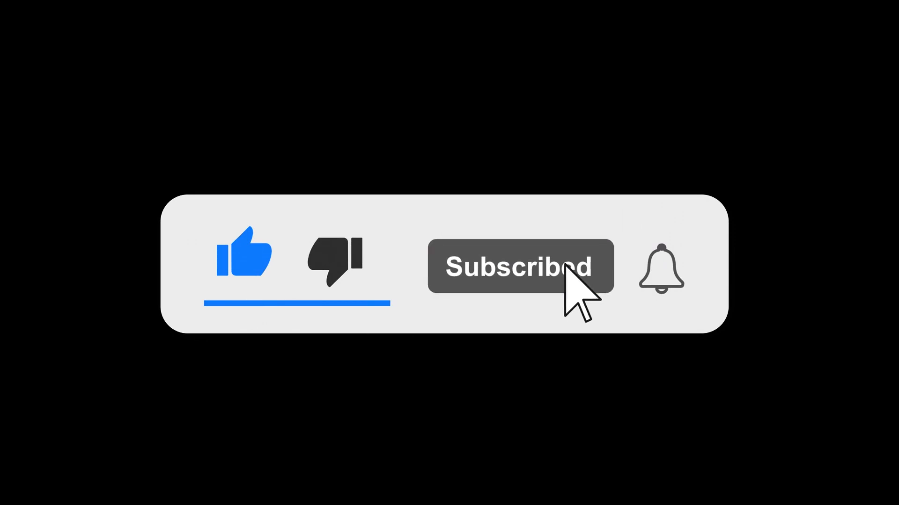